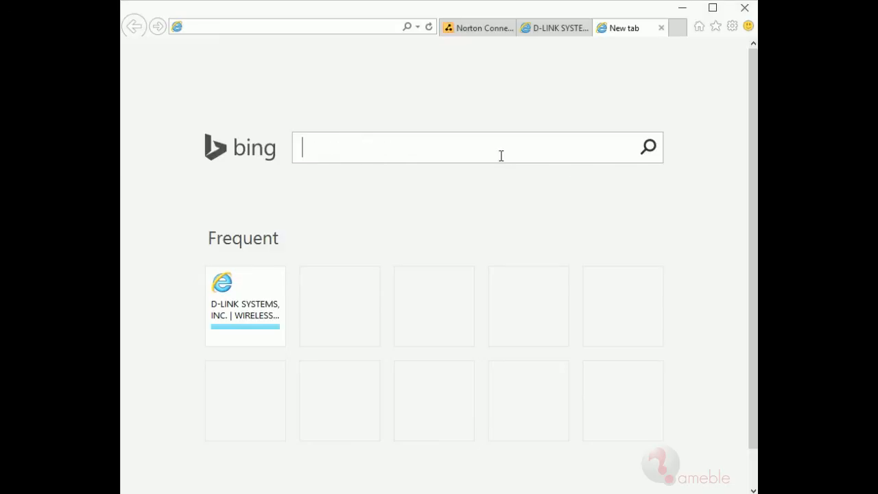
- Search Bing for 'norton connect safe' and open the Norton ConnectSafe result
type("norton connect safe")
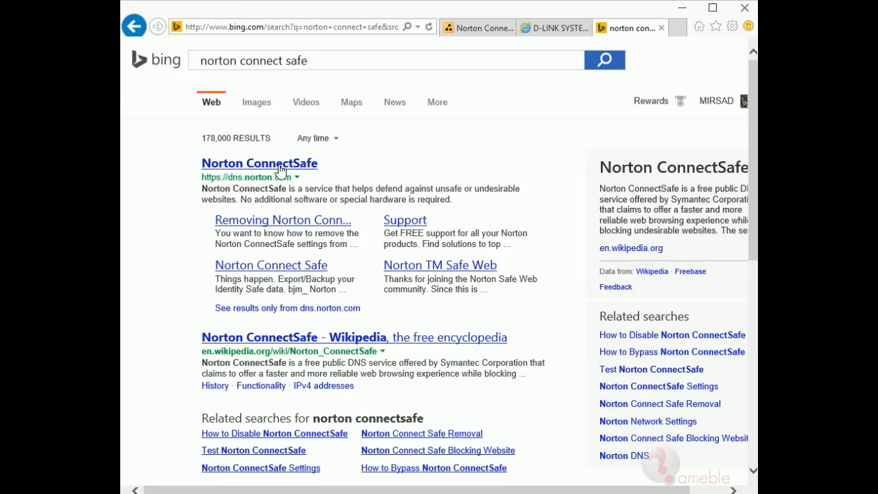
left_click(259, 162)
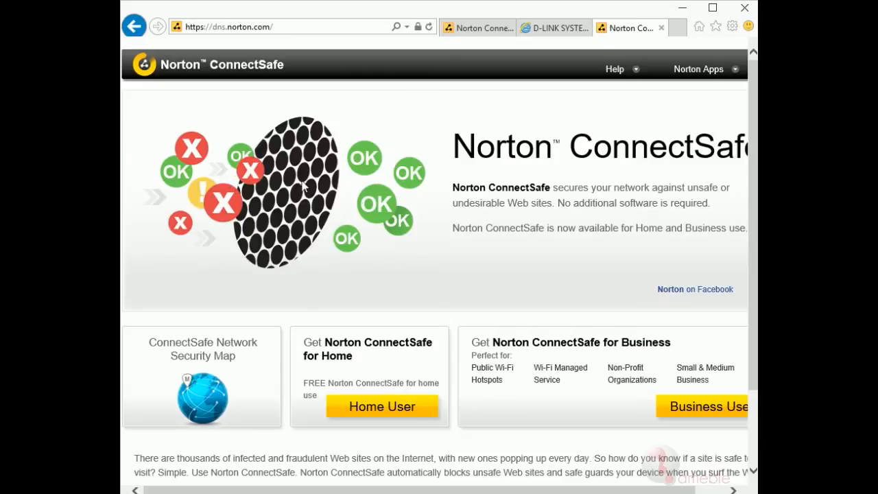
mouse_move(382, 406)
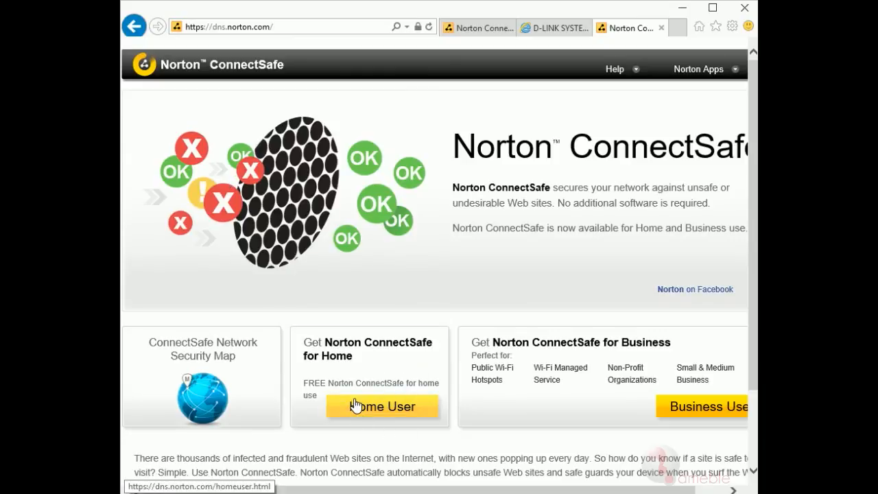
- Choose Home User, accept the personal-use terms, Get Started, and pick Configure Router
left_click(383, 406)
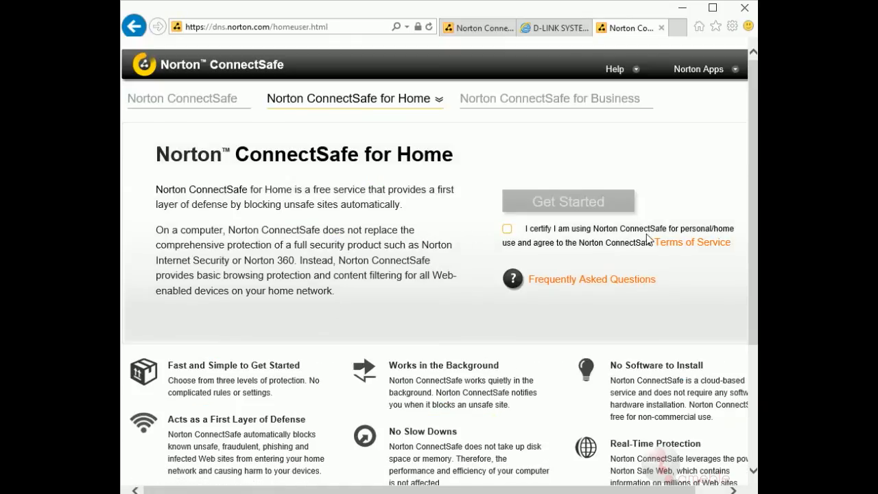
left_click(507, 229)
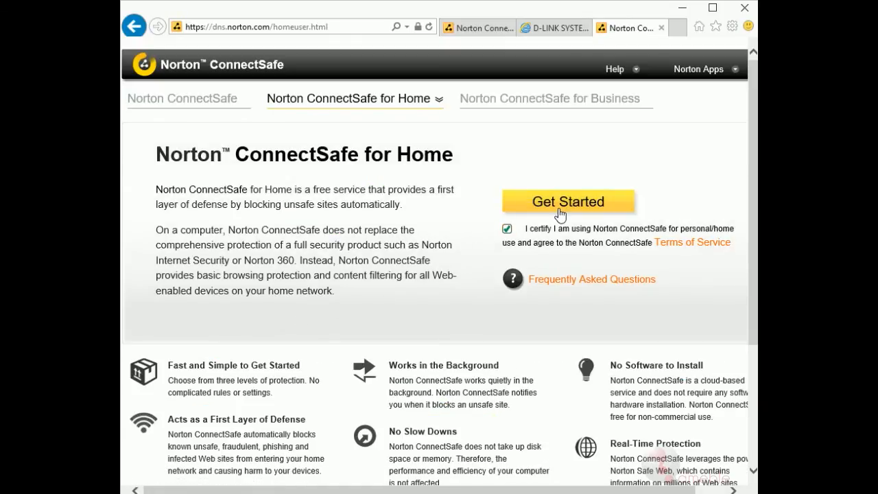
left_click(568, 201)
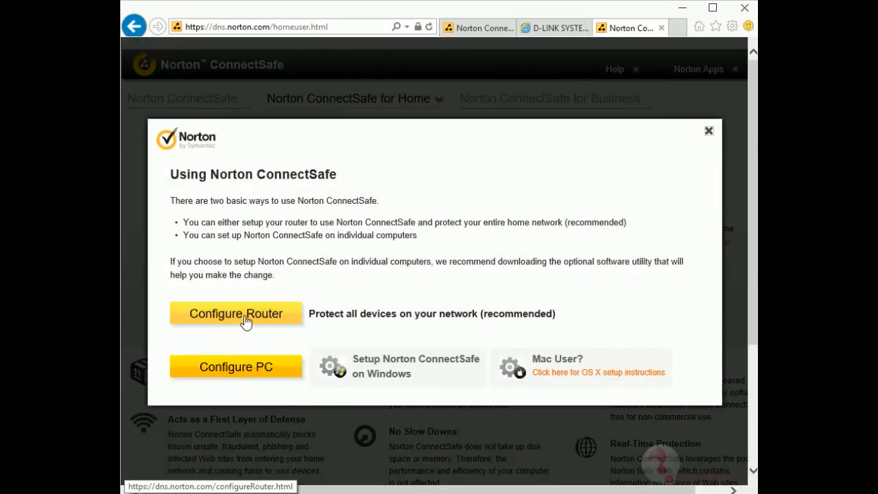
left_click(235, 313)
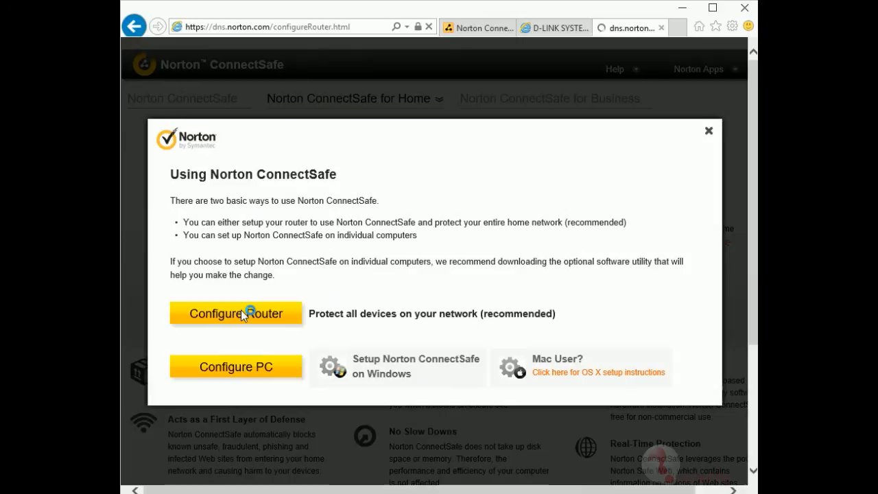
- Compare policies A and C, then choose policy B, Security + Pornography, for its DNS addresses
left_click(235, 314)
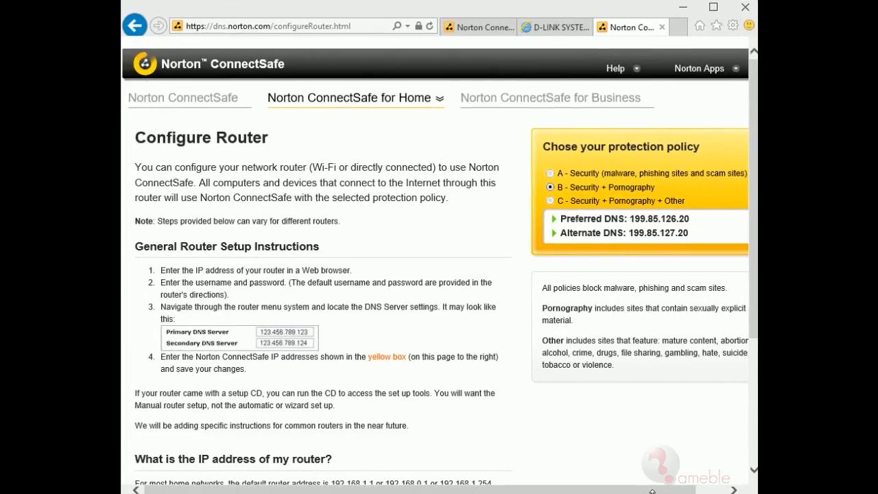
scroll("right", 3)
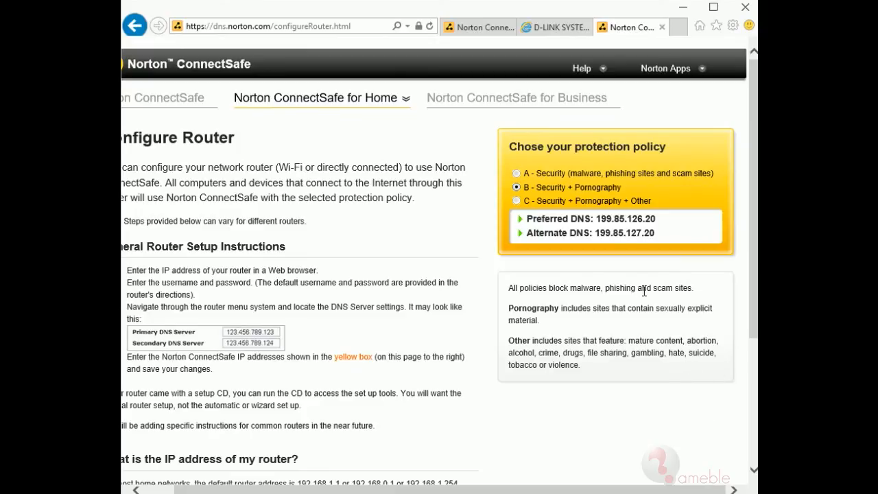
mouse_move(518, 173)
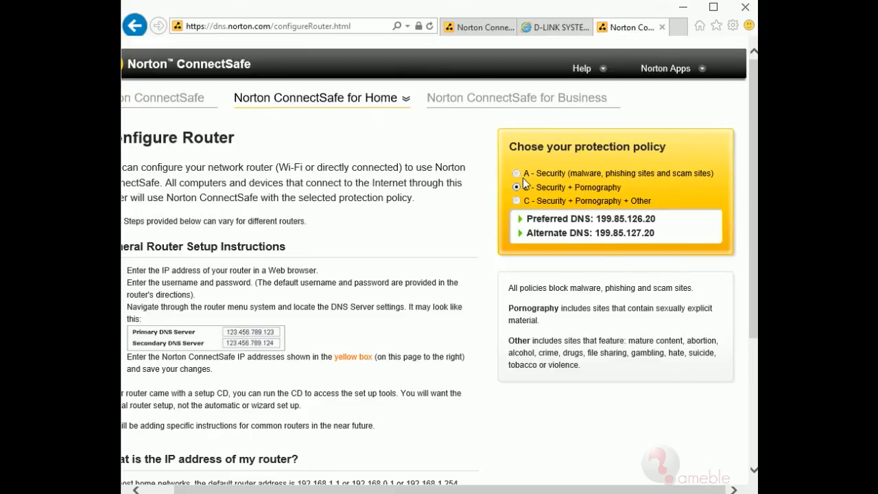
left_click(516, 173)
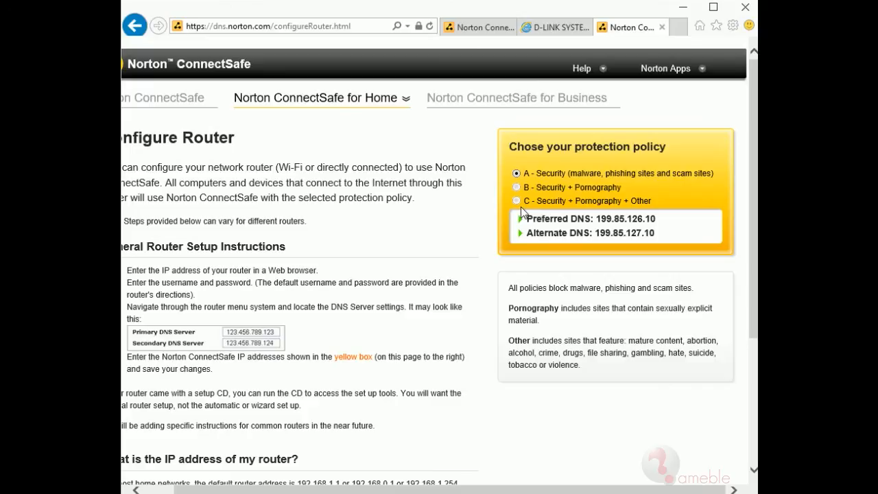
left_click(517, 201)
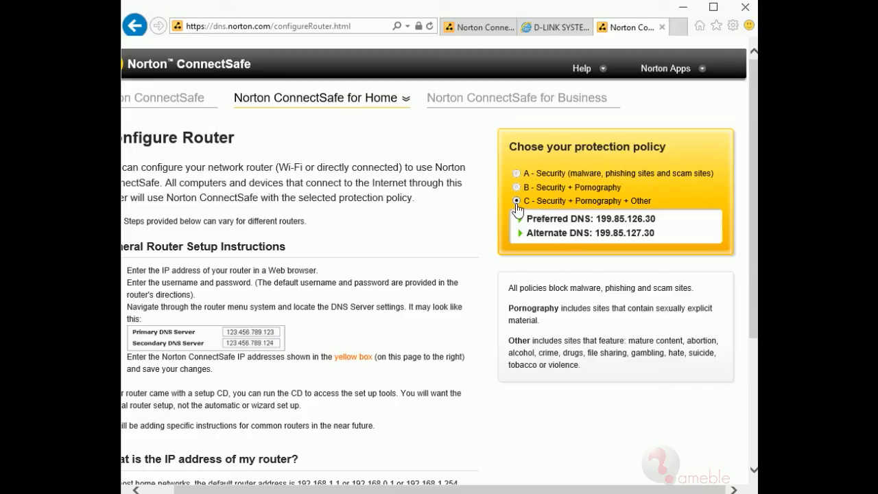
left_click(516, 187)
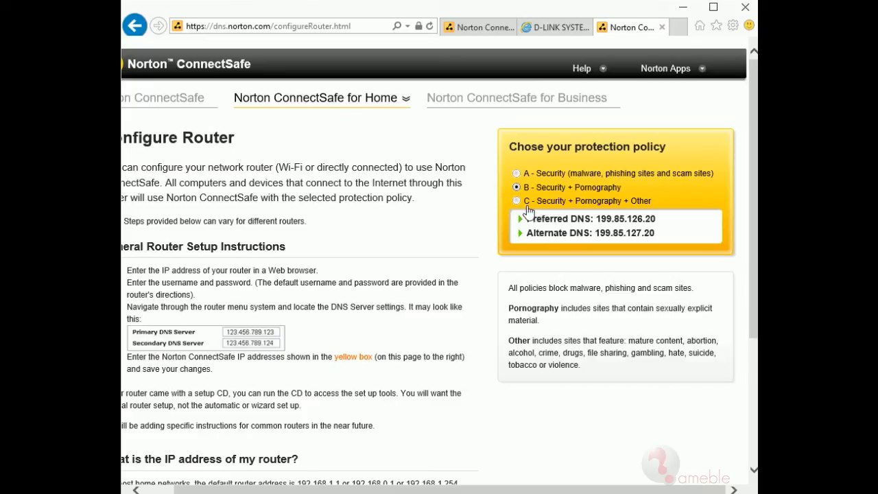
- Review the category descriptions, then switch to the D-Link router's tab
left_click_drag(508, 287, 541, 320)
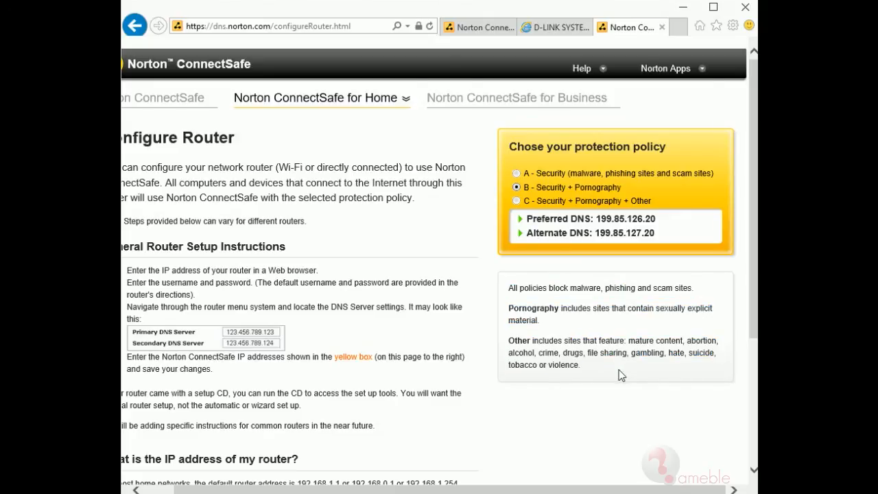
mouse_move(520, 352)
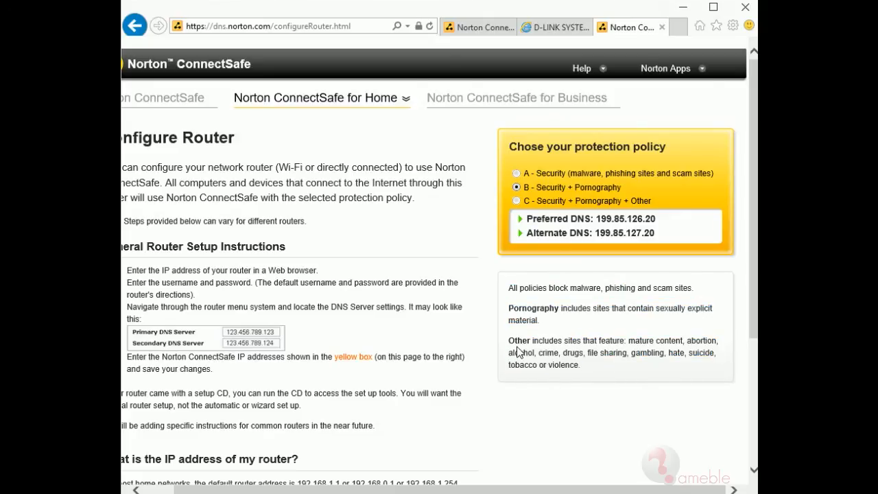
left_click_drag(509, 340, 598, 353)
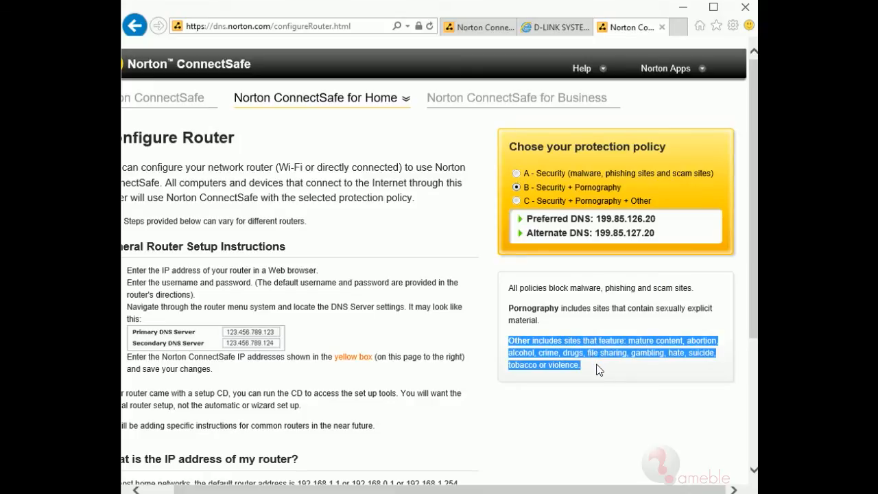
left_click(599, 370)
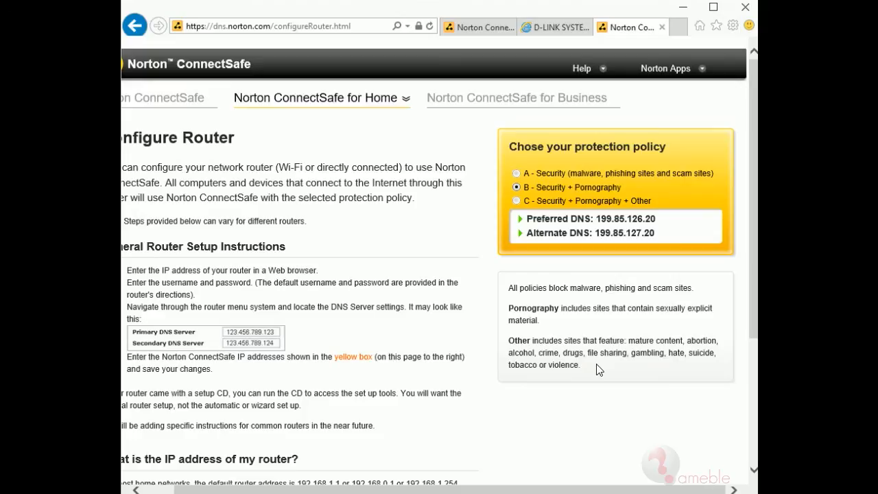
mouse_move(620, 114)
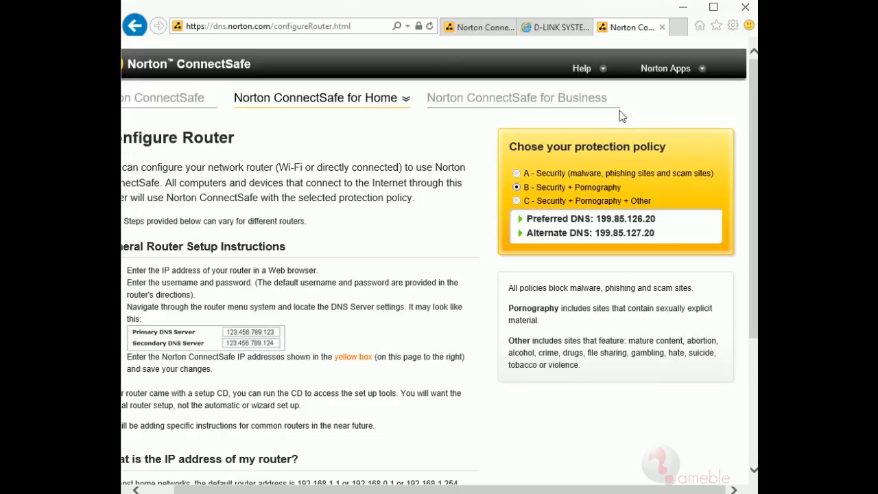
left_click(554, 27)
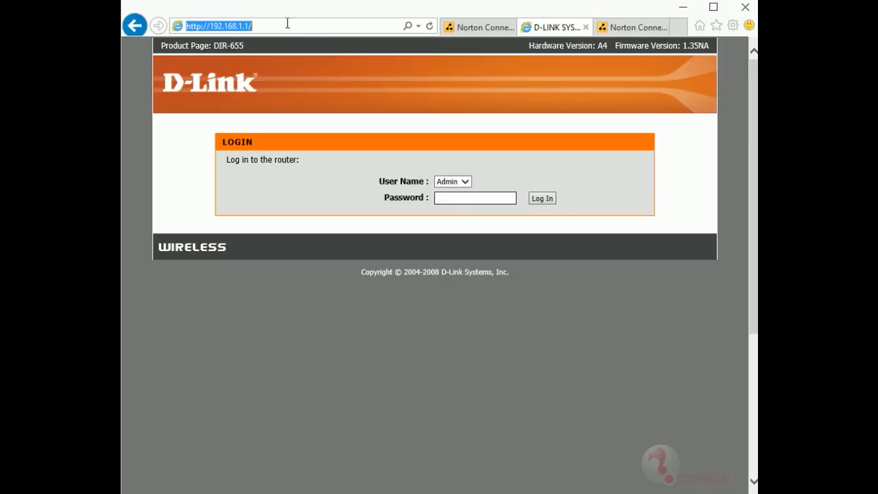
- Log into the router with the password and go to the Setup section's Internet page
left_click(475, 197)
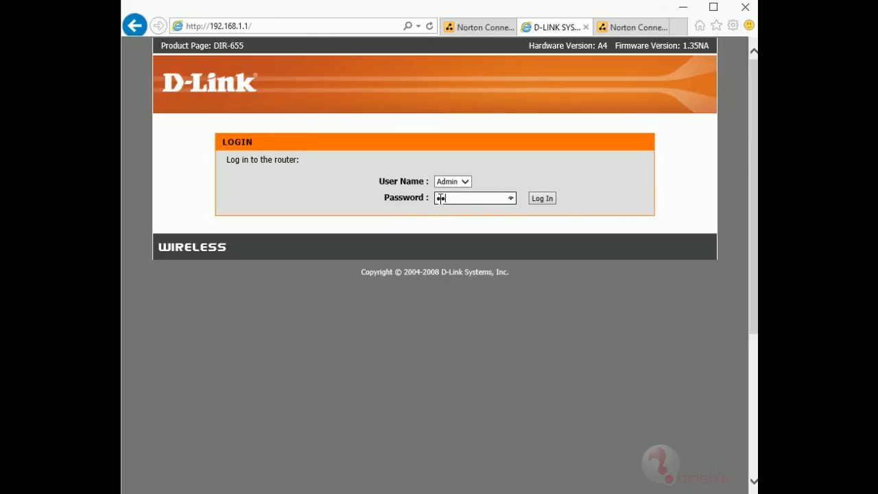
type("password")
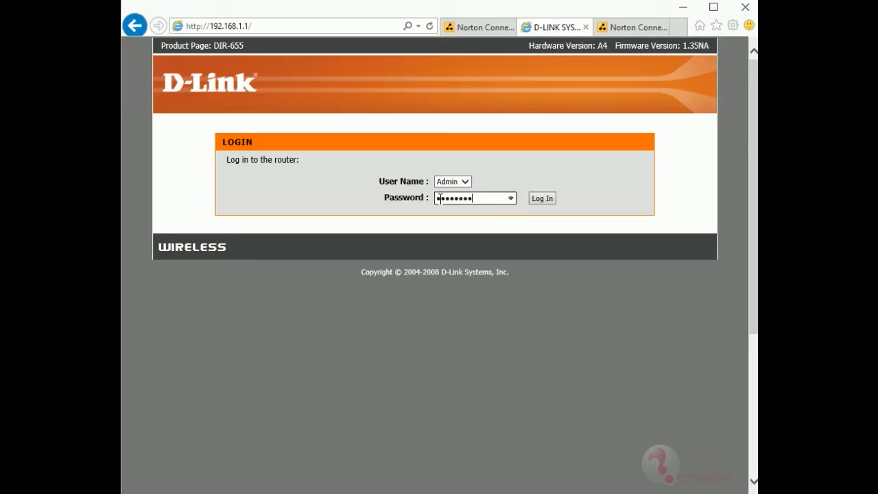
left_click(542, 198)
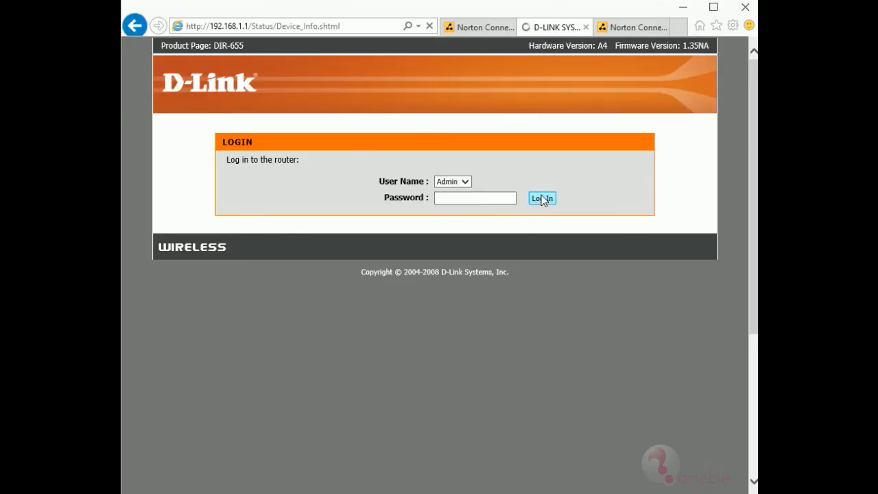
left_click(542, 198)
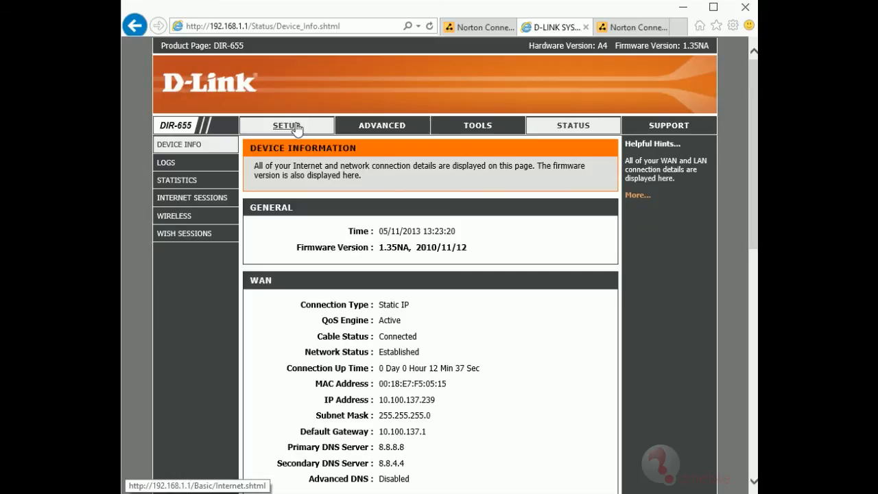
left_click(285, 125)
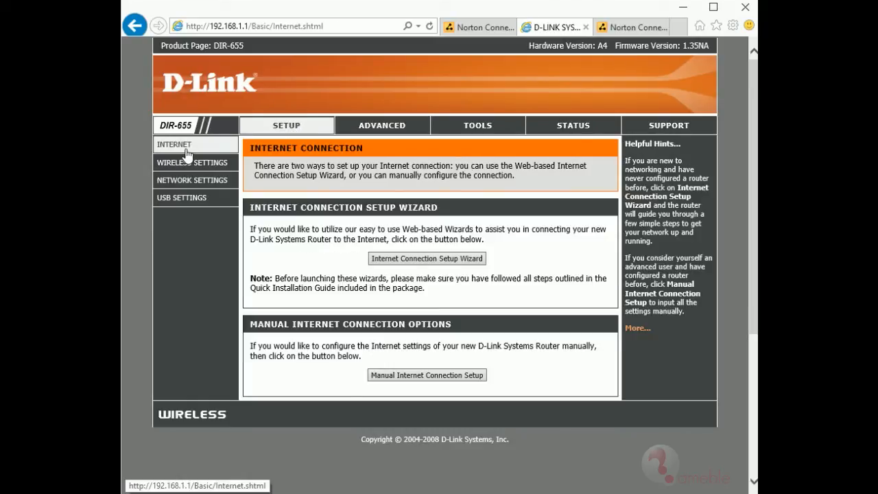
mouse_move(412, 359)
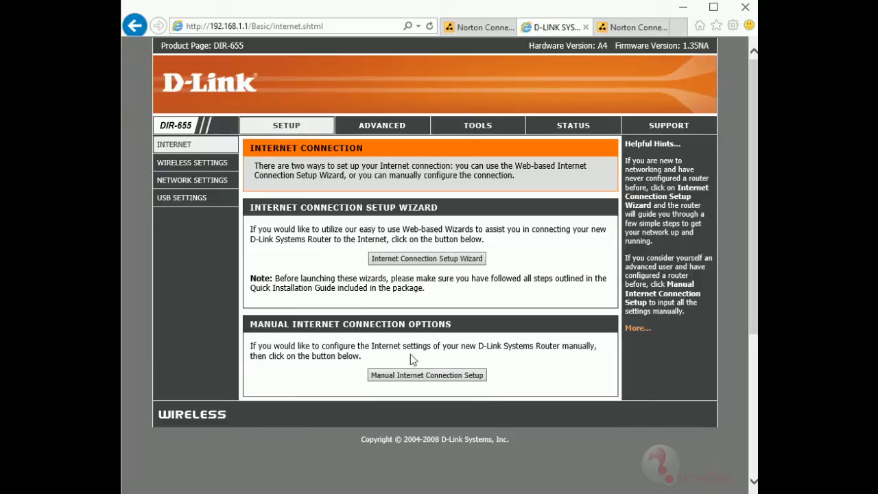
- Choose Manual Internet Connection Setup, view the Static IP DNS fields, and return to the Norton tab
left_click(426, 374)
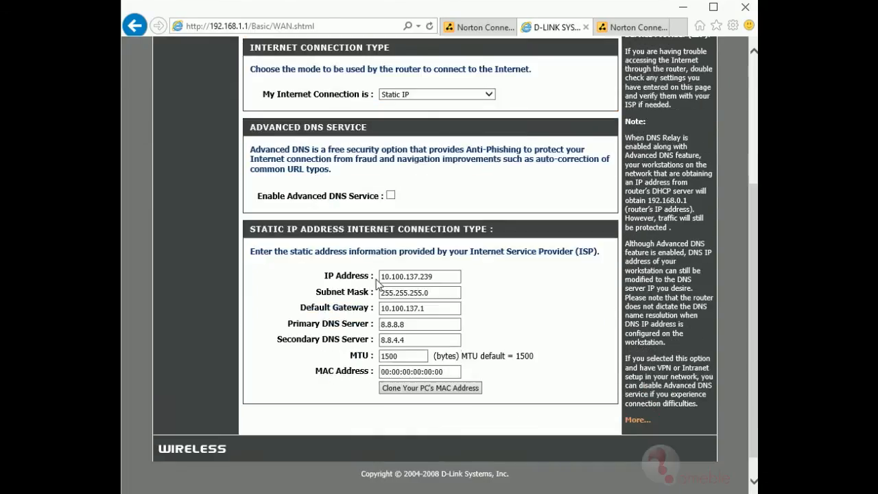
scroll("down", 3)
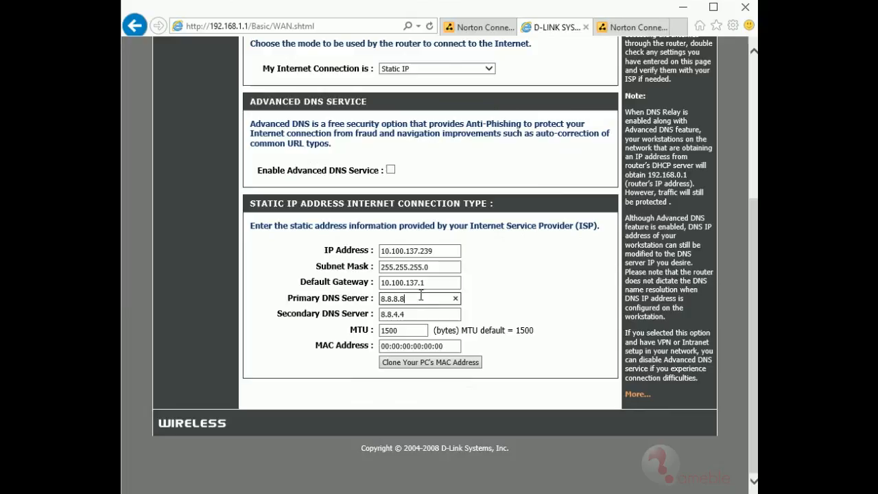
left_click(639, 26)
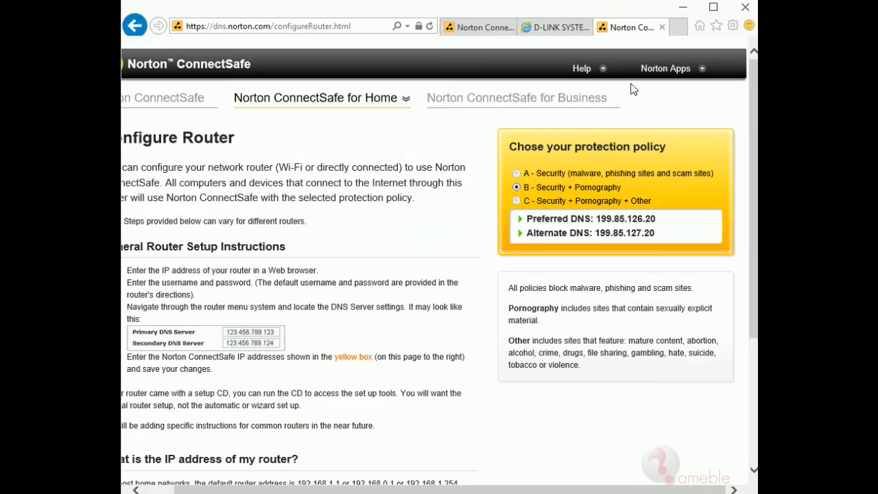
- Copy preferred DNS 199.85.126.20 from Norton and paste it as the Primary DNS Server
double_click(631, 218)
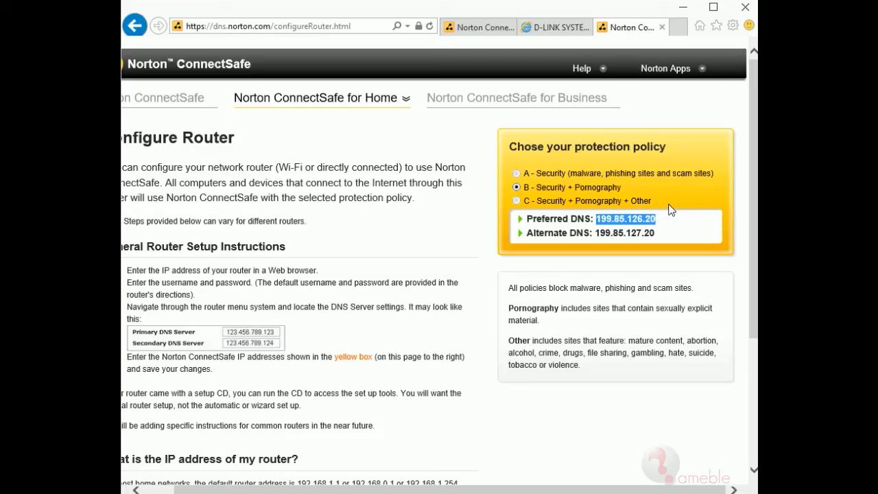
right_click(624, 218)
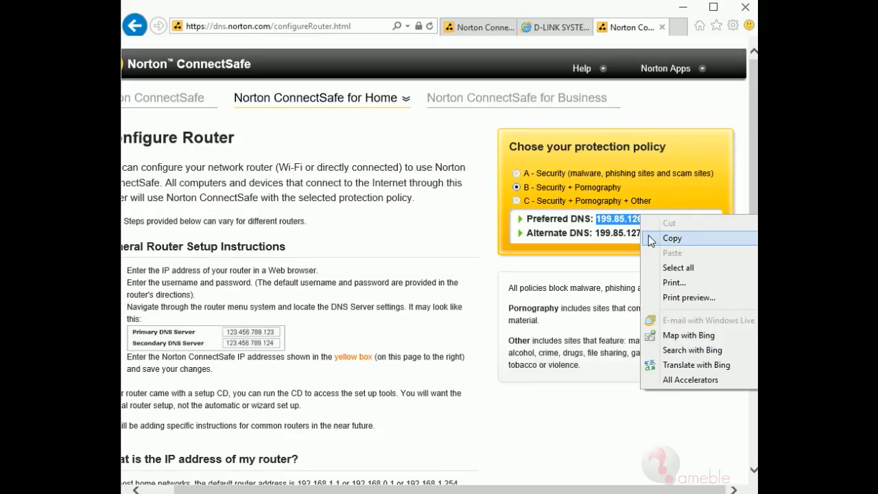
left_click(555, 27)
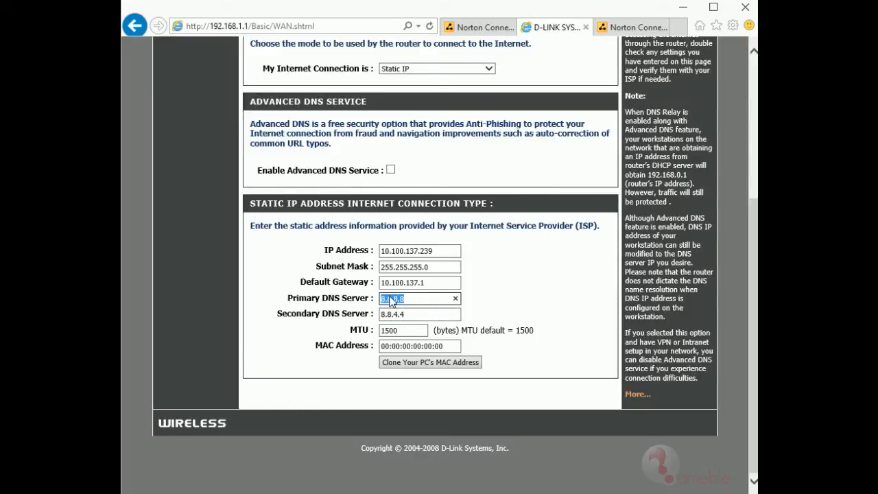
right_click(419, 298)
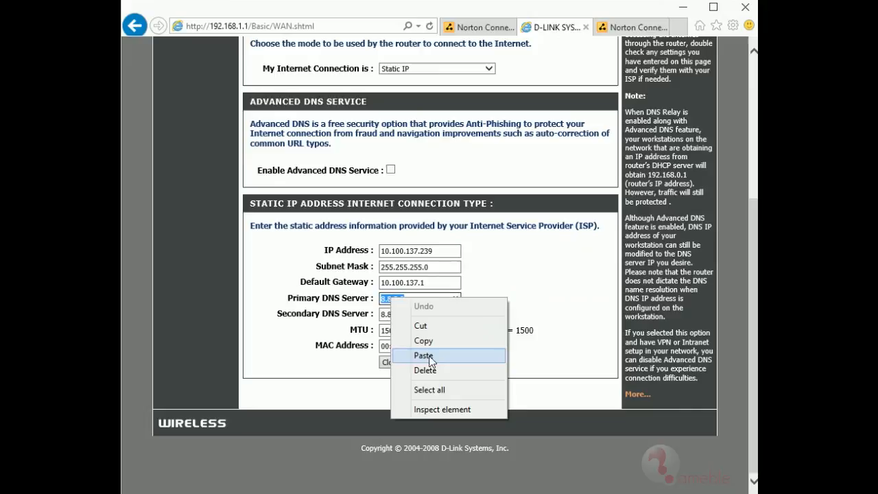
left_click(423, 355)
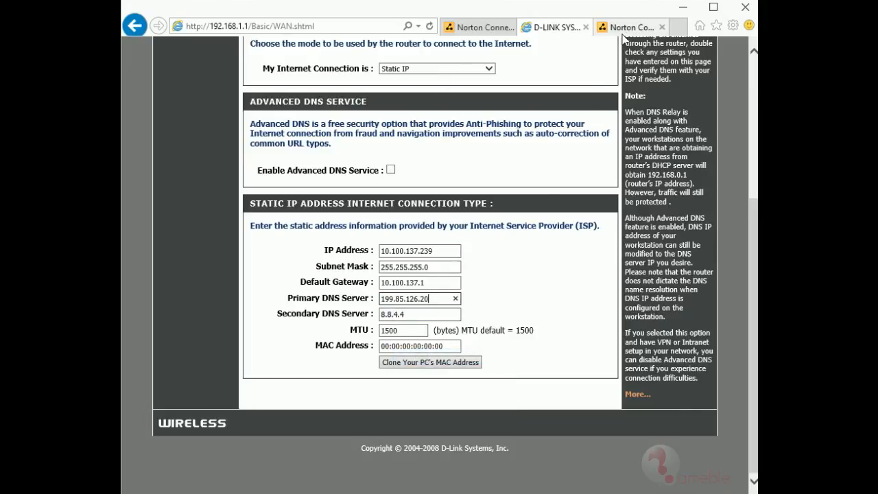
- Copy alternate DNS 199.85.127.20 from Norton and paste it as the Secondary DNS Server
left_click(628, 26)
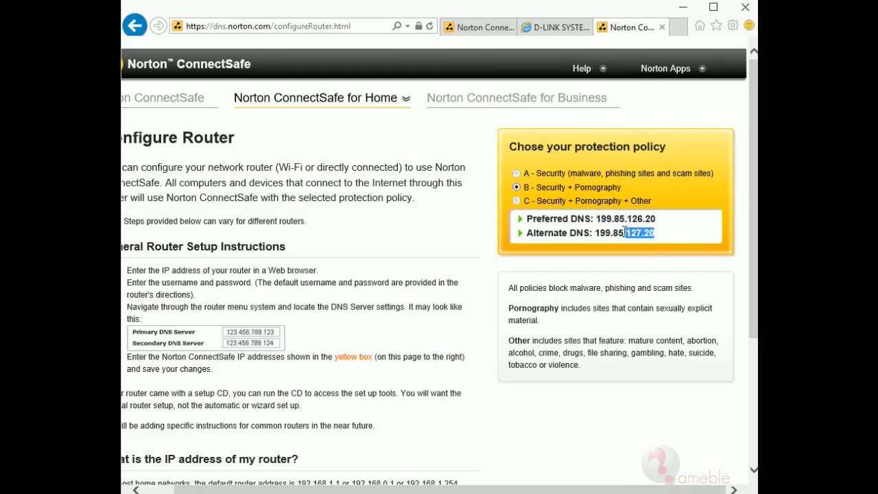
right_click(621, 232)
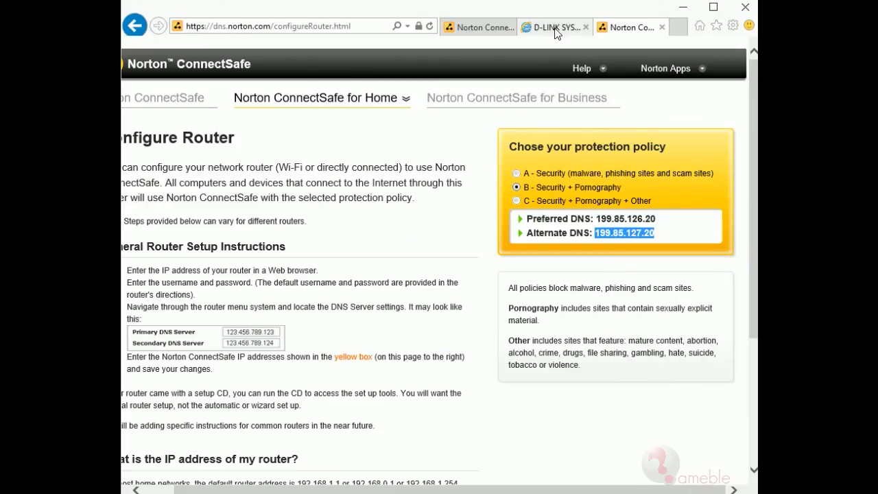
left_click(554, 27)
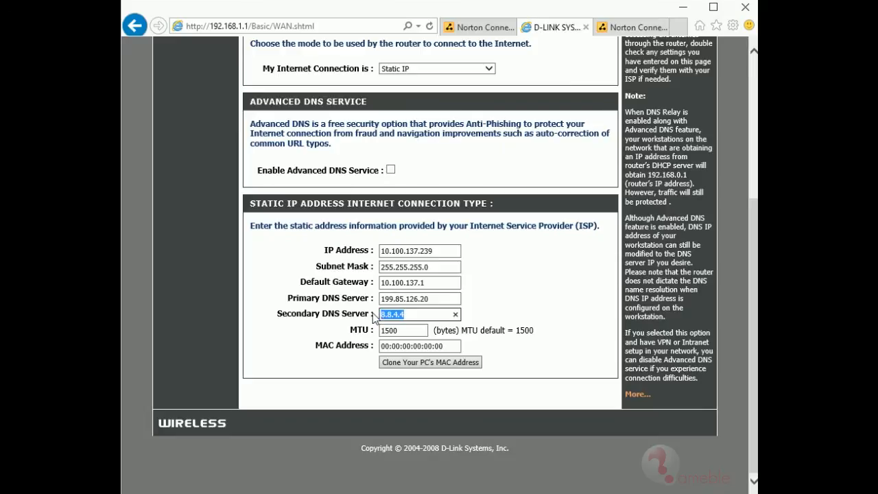
right_click(415, 314)
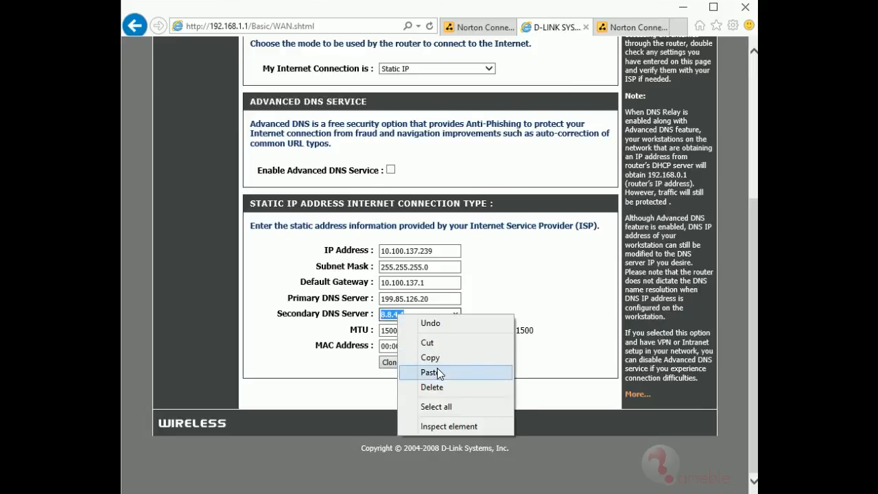
left_click(429, 373)
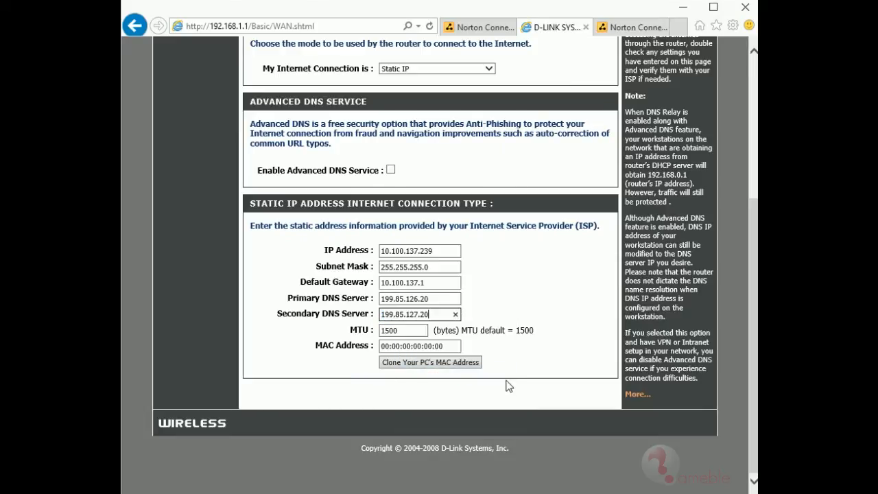
scroll("up", 3)
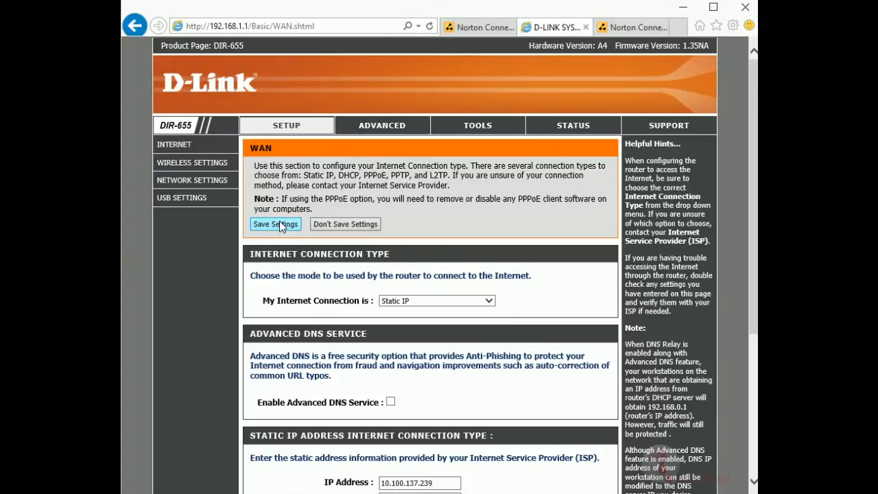
- Save the WAN settings and choose Reboot Later
left_click(275, 224)
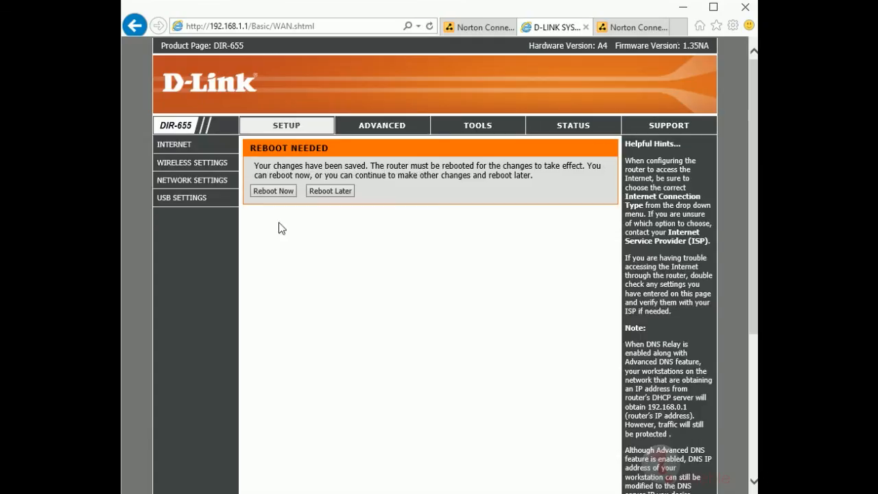
mouse_move(330, 191)
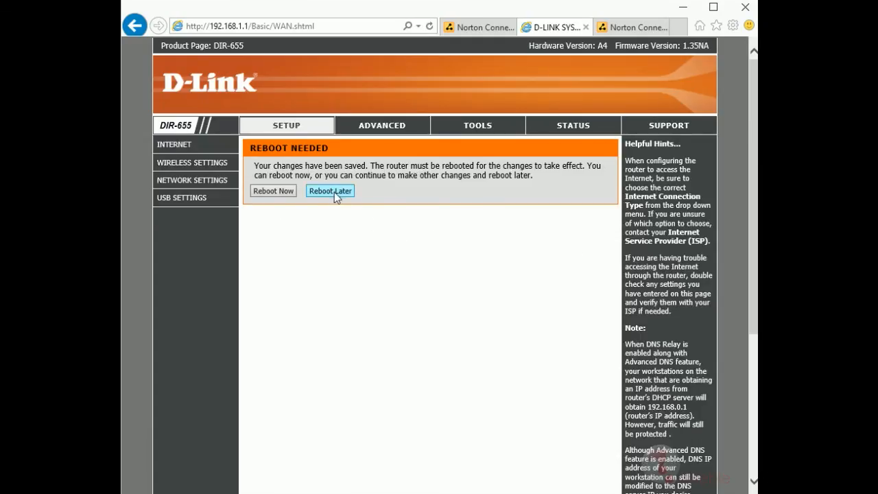
left_click(273, 191)
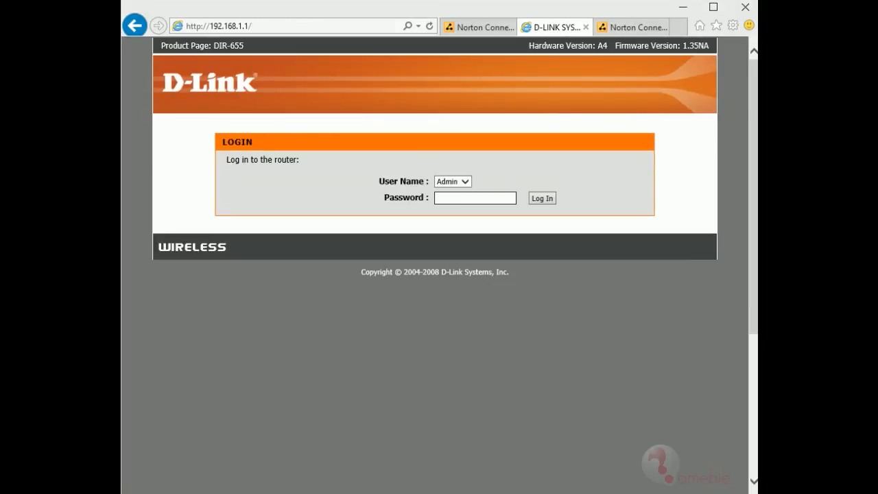
mouse_move(509, 421)
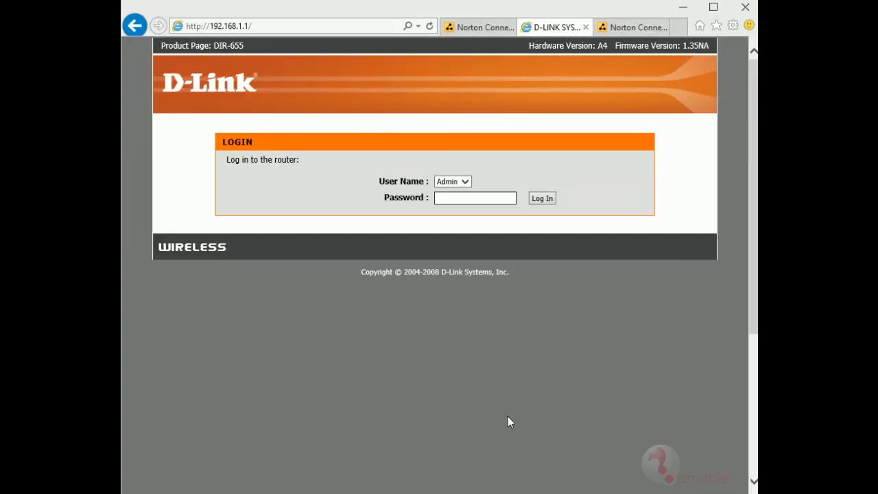